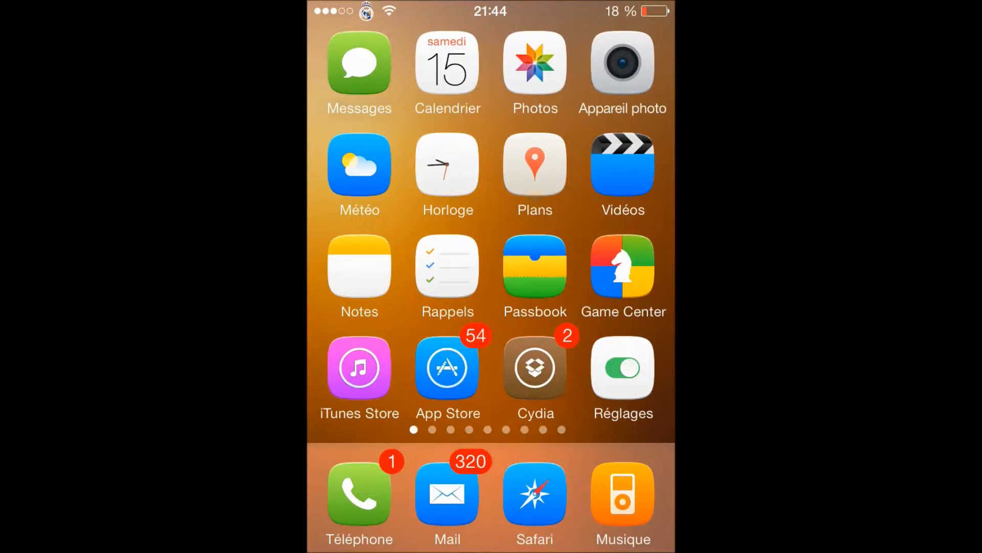
Page through the Soft Remix-themed home screens to page three with the FIFA and Duolingo apps.
{"action": "scroll", "scroll_direction": "left", "scroll_amount": 3}
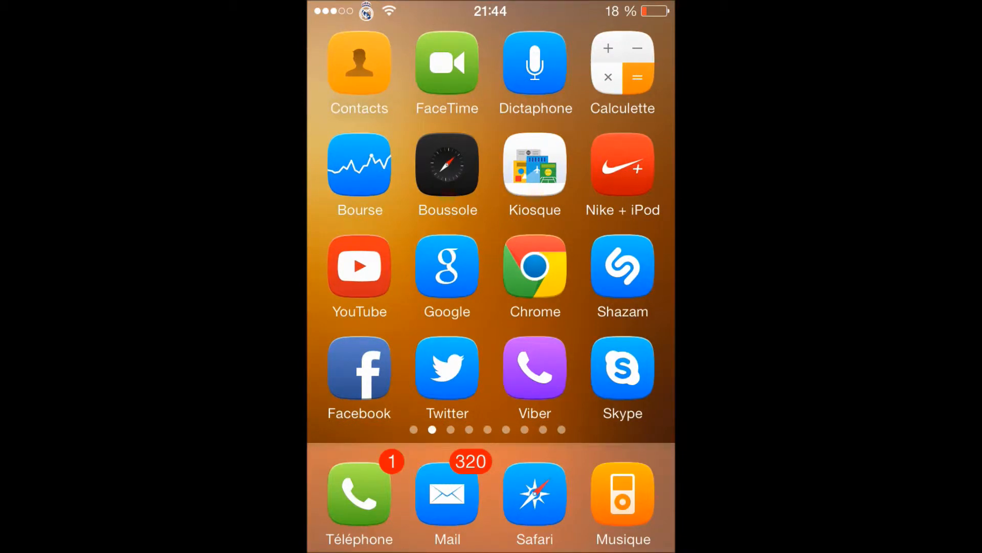
{"action": "scroll", "scroll_direction": "right", "scroll_amount": 3}
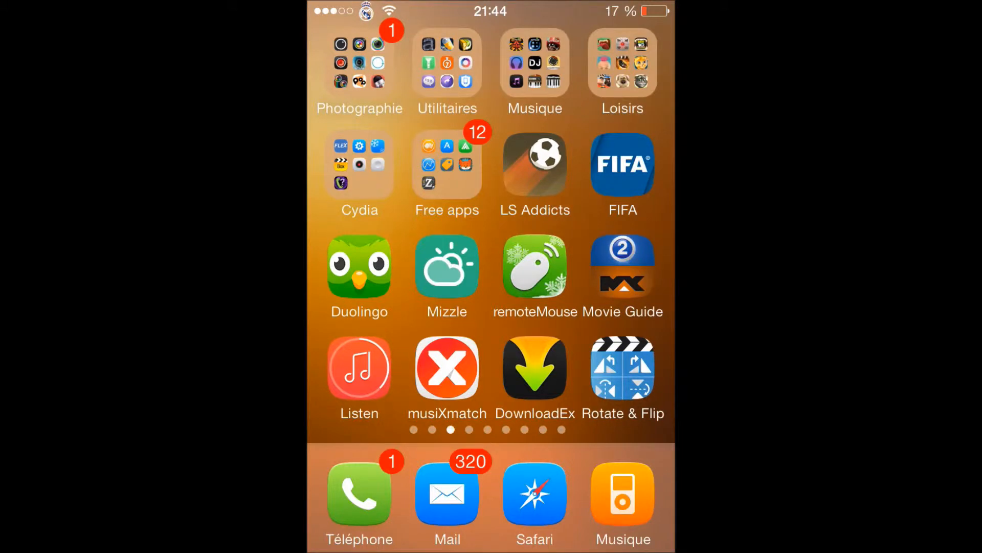
{"action": "left_click", "coordinate": [359, 163]}
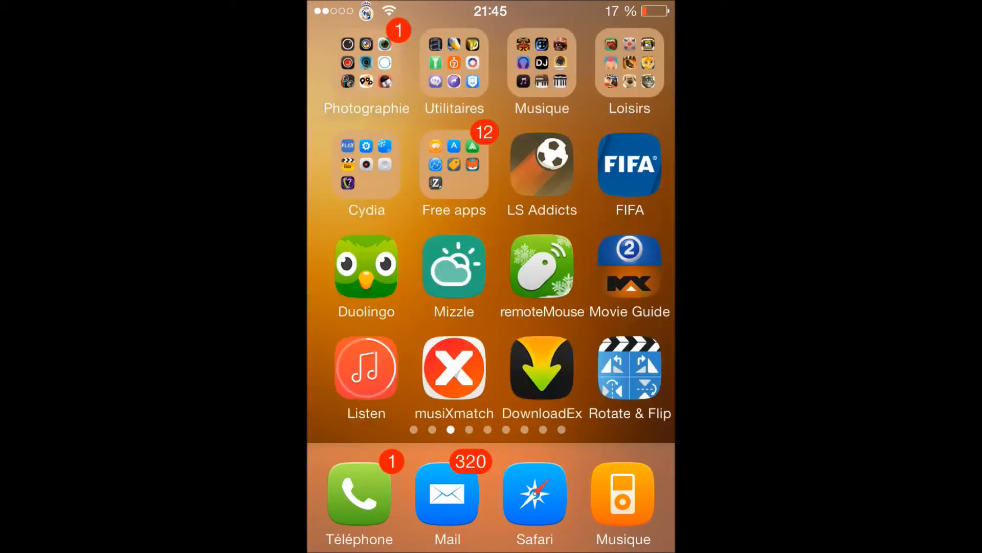
Launch WinterBoard from the Cydia folder of tweak apps.
{"action": "left_click", "coordinate": [366, 165]}
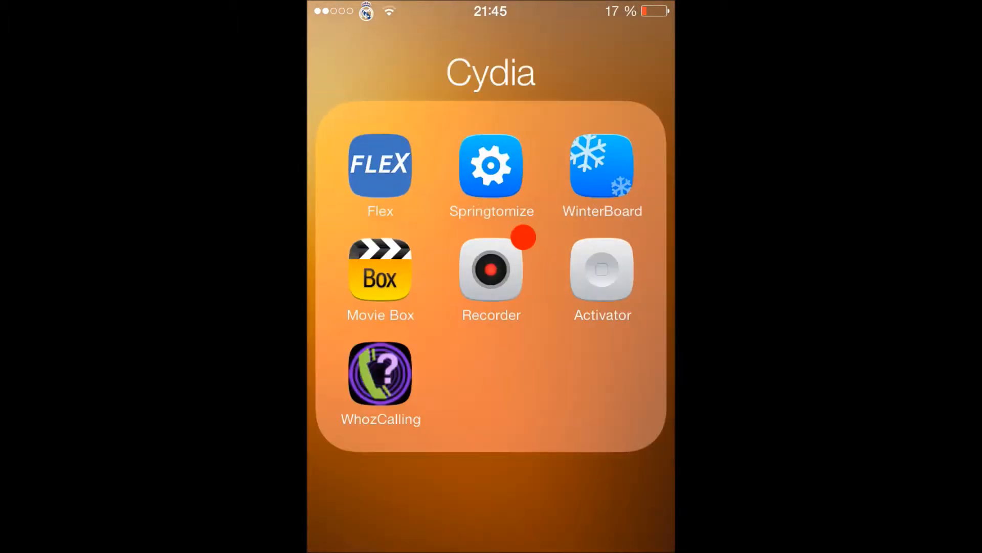
{"action": "left_click", "coordinate": [601, 166]}
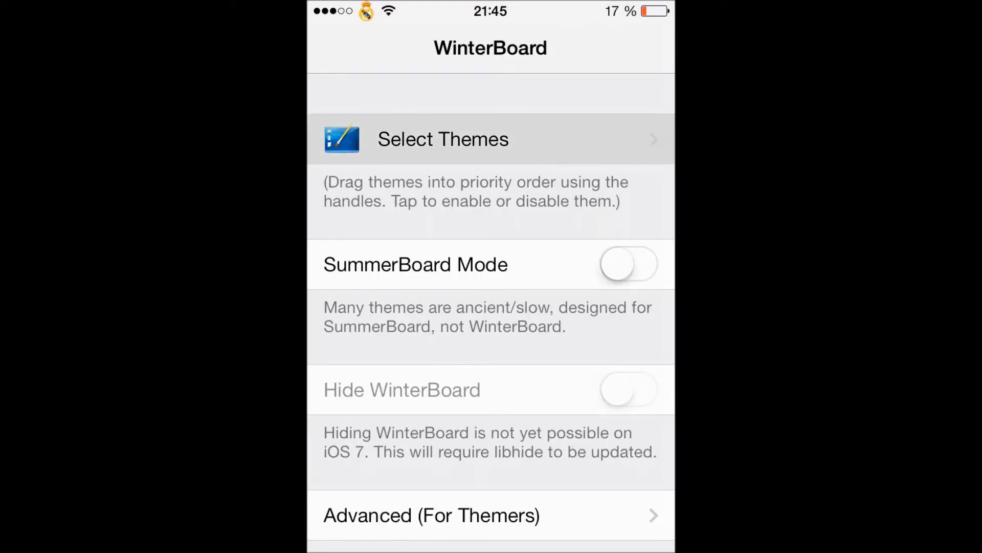
Open Select Themes and scroll to the checked Soft Remix and SR Dock entries.
{"action": "left_click", "coordinate": [443, 139]}
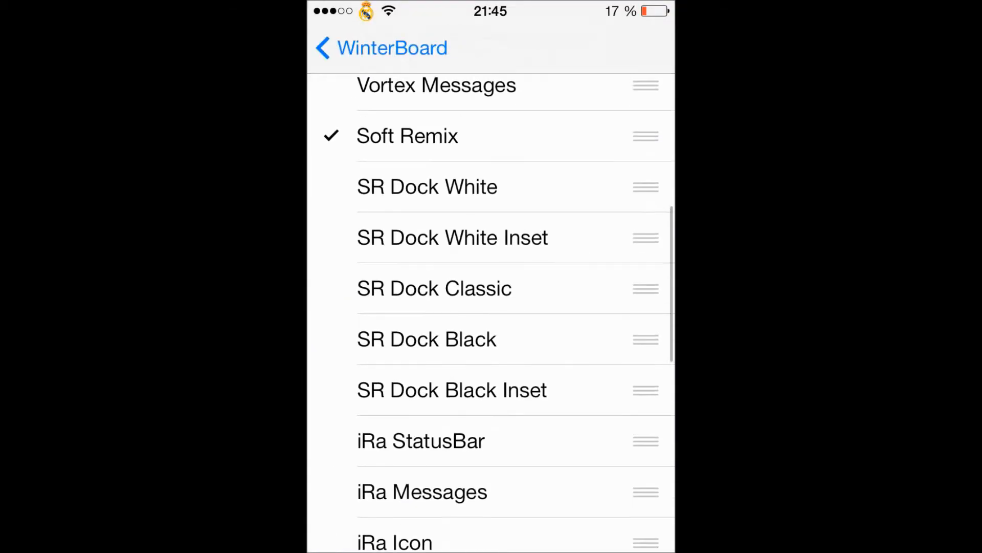
{"action": "scroll", "scroll_direction": "down", "scroll_amount": 3}
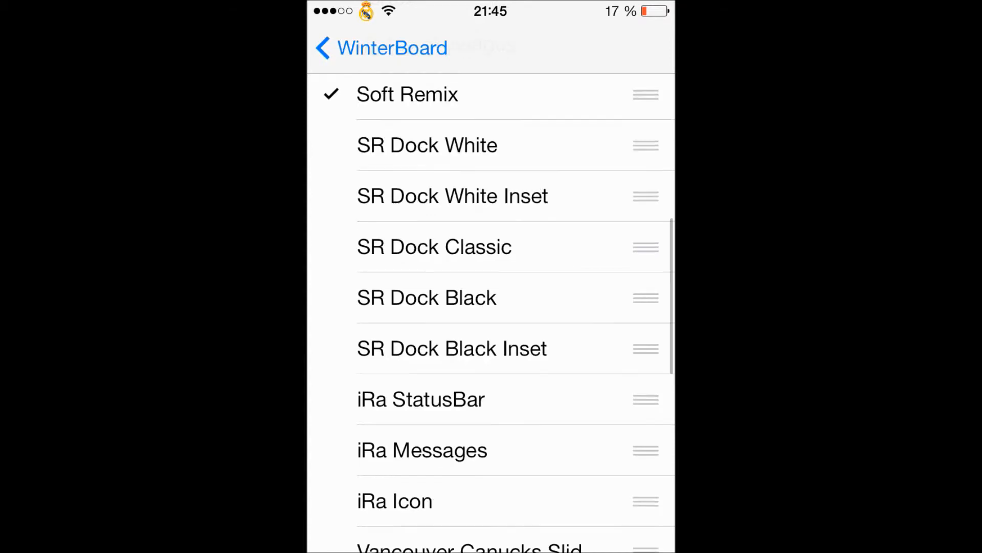
{"action": "scroll", "scroll_direction": "down", "scroll_amount": 3}
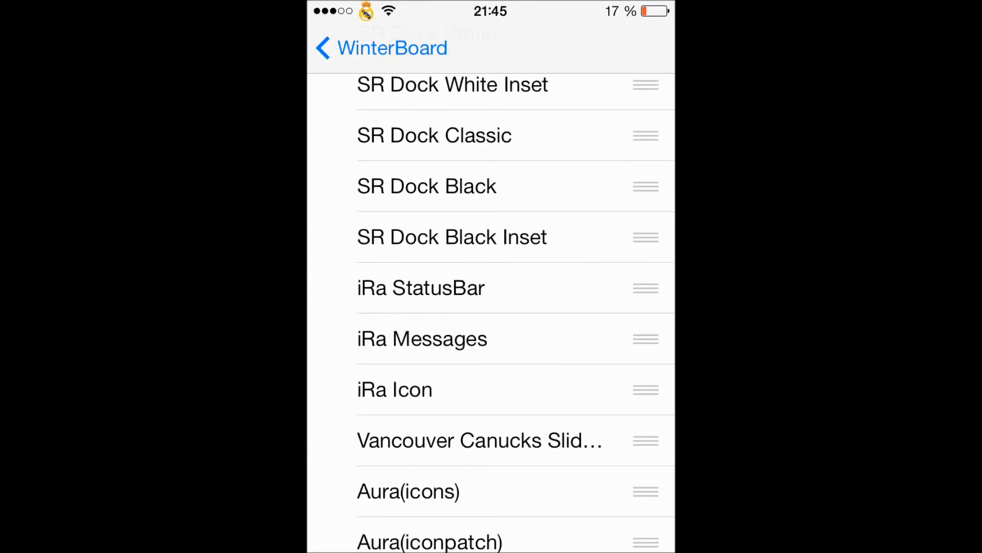